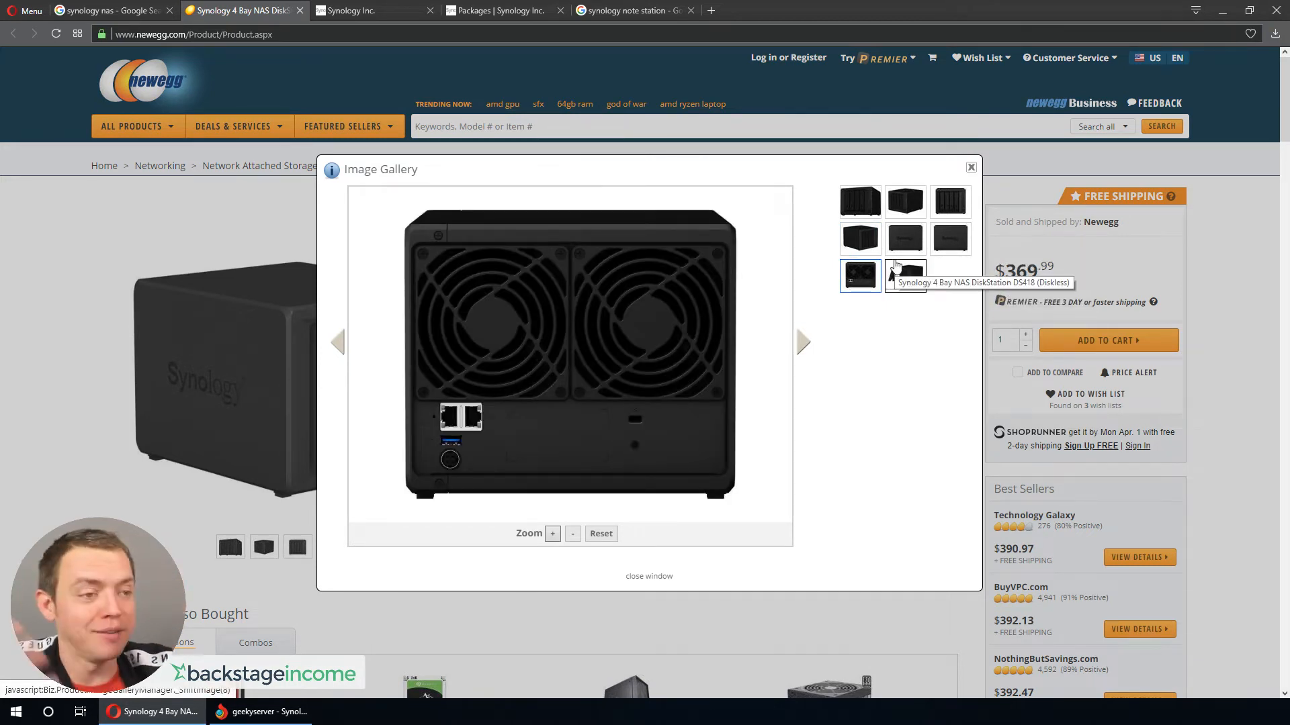
Step: Switch the DS418 gallery from the rear photo to the angled front view showing four drive bays
click(858, 238)
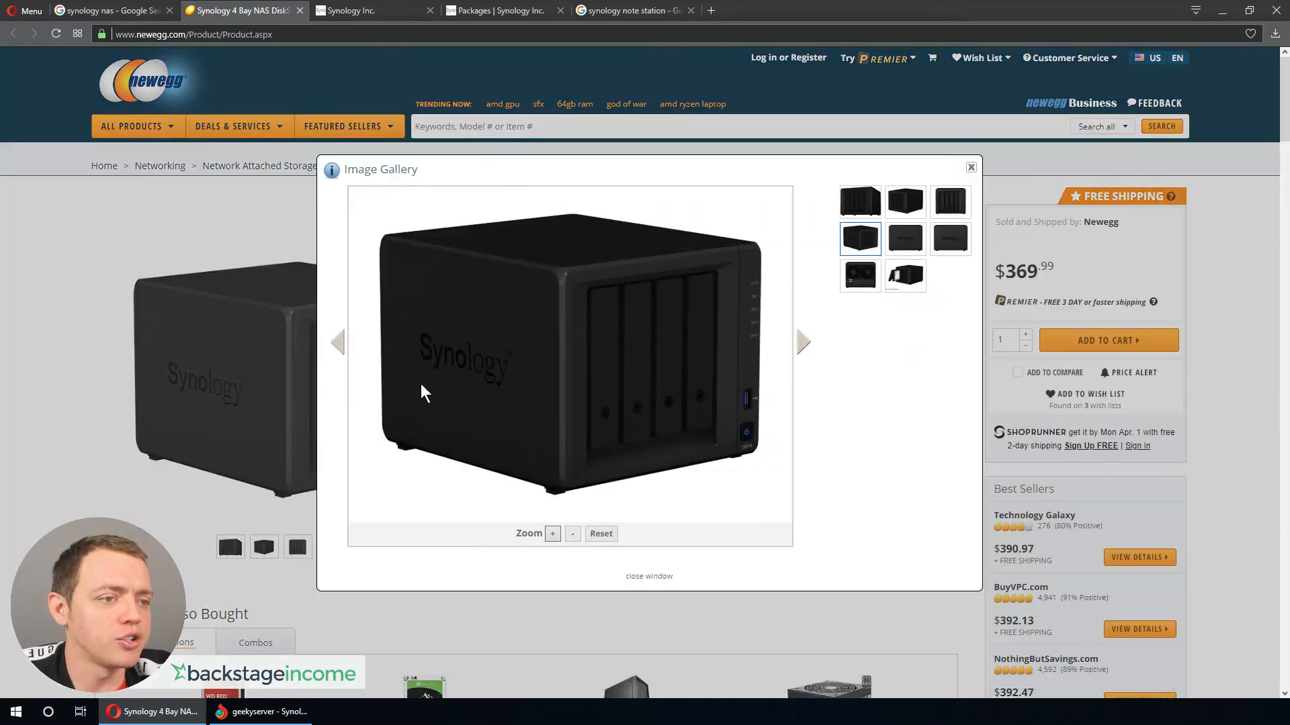
click(904, 276)
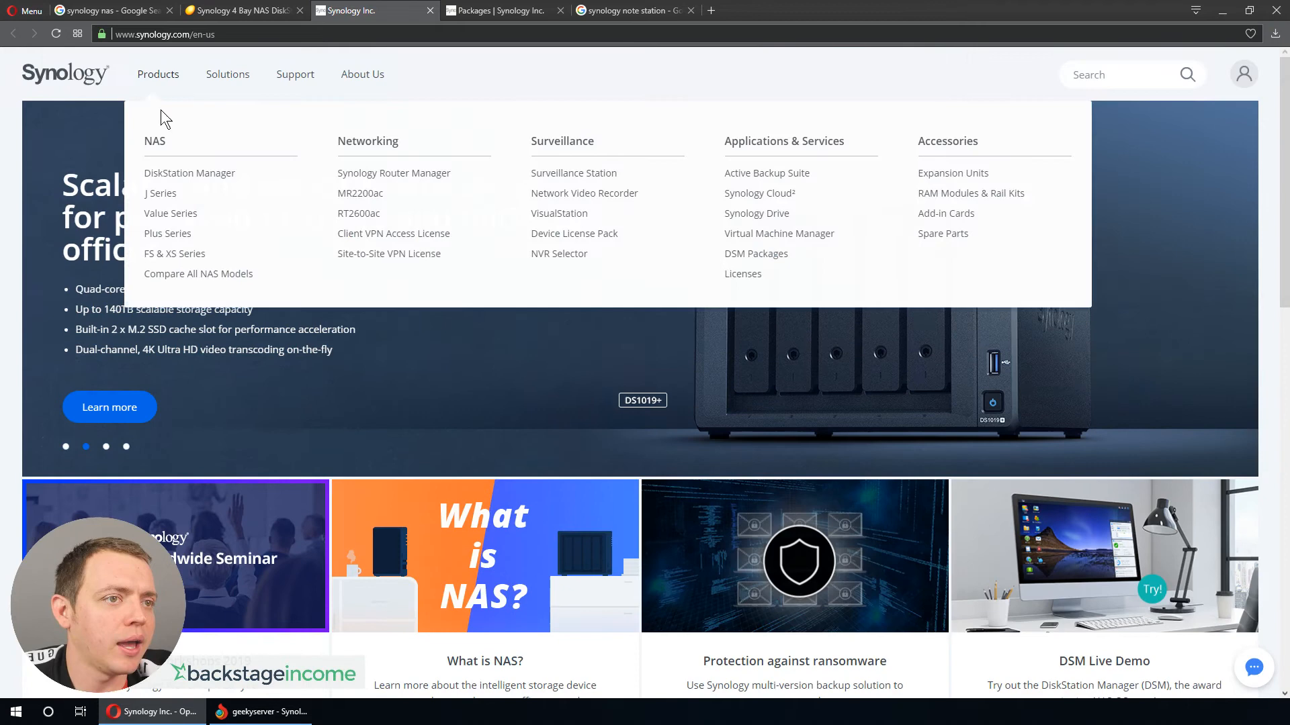
Step: Go from Synology's Products overview to the DSM Add-on Packages catalog
click(755, 253)
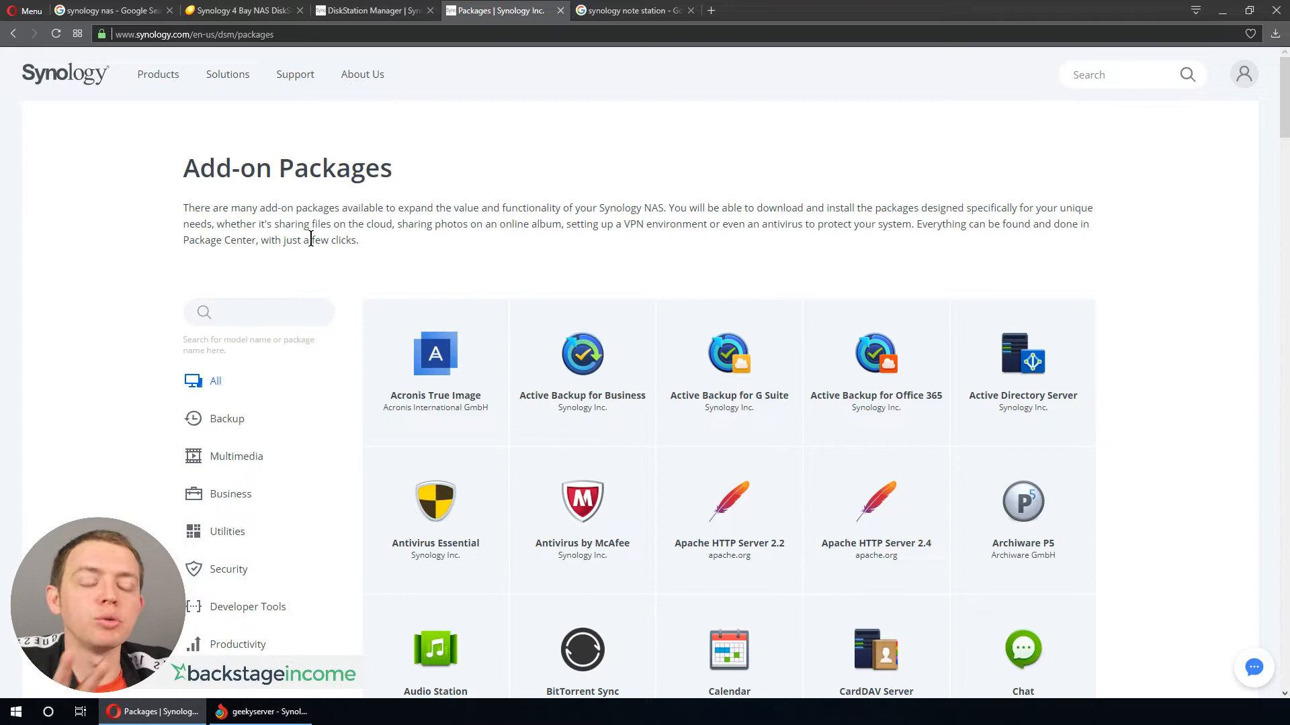